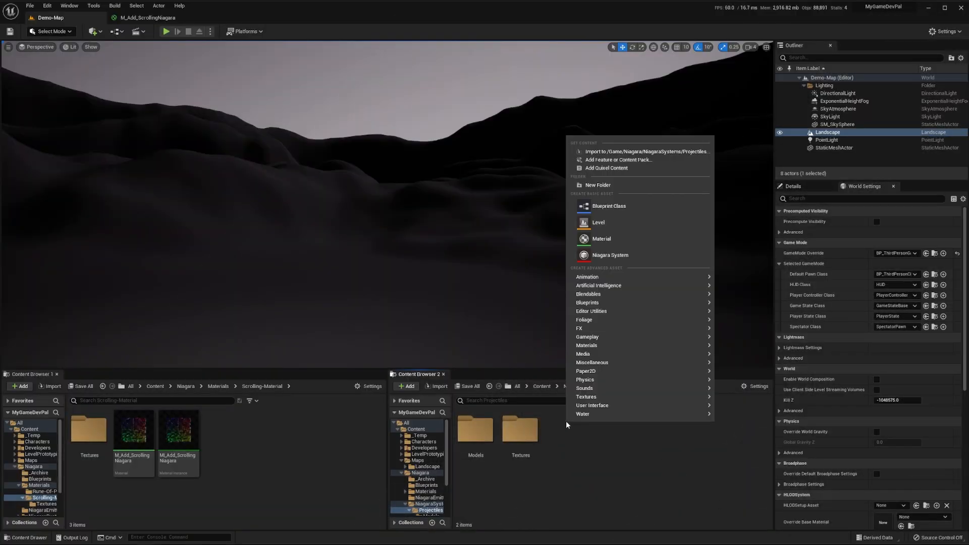
# Create the NES_Projectile_Fireball Niagara System in the Projectiles folder and open it
pyautogui.click(609, 255)
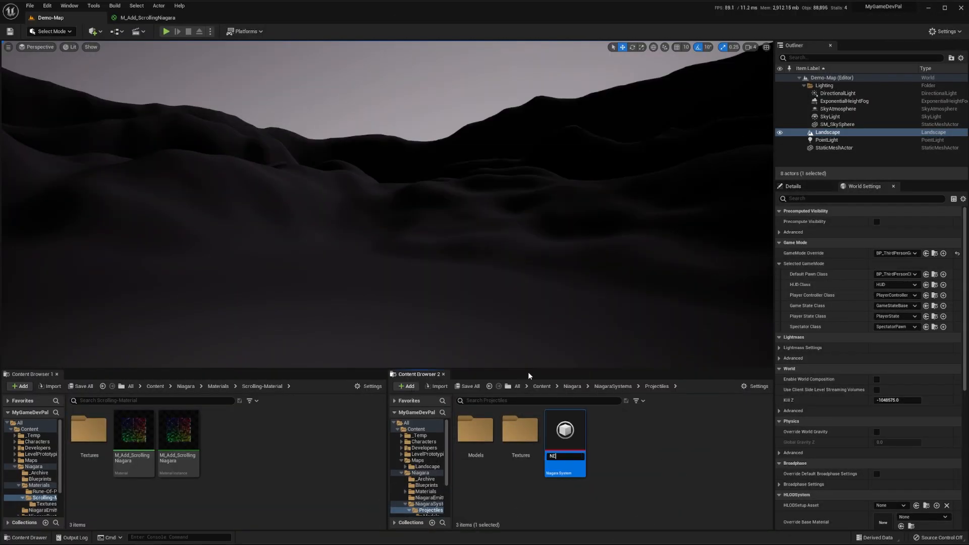
pyautogui.write('IES_Projectile_')
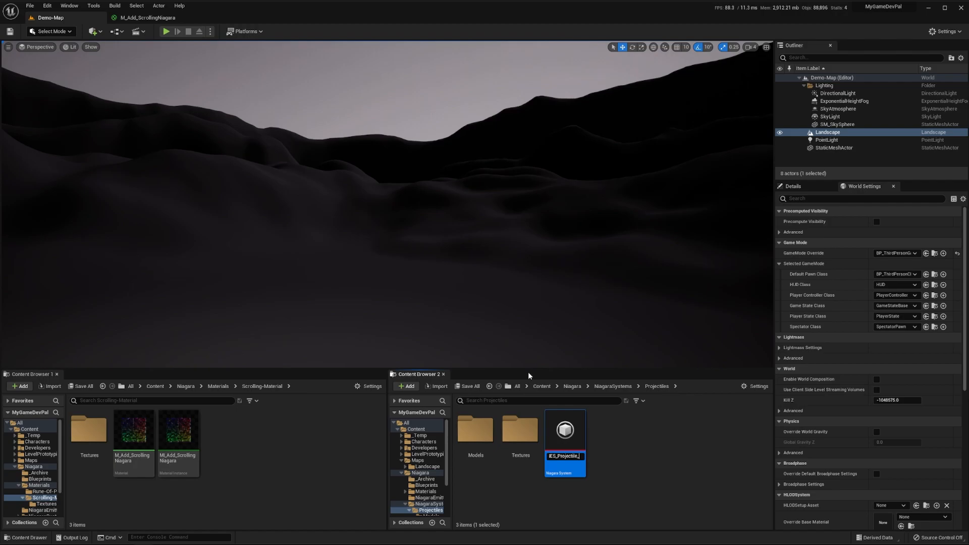
pyautogui.doubleClick(565, 430)
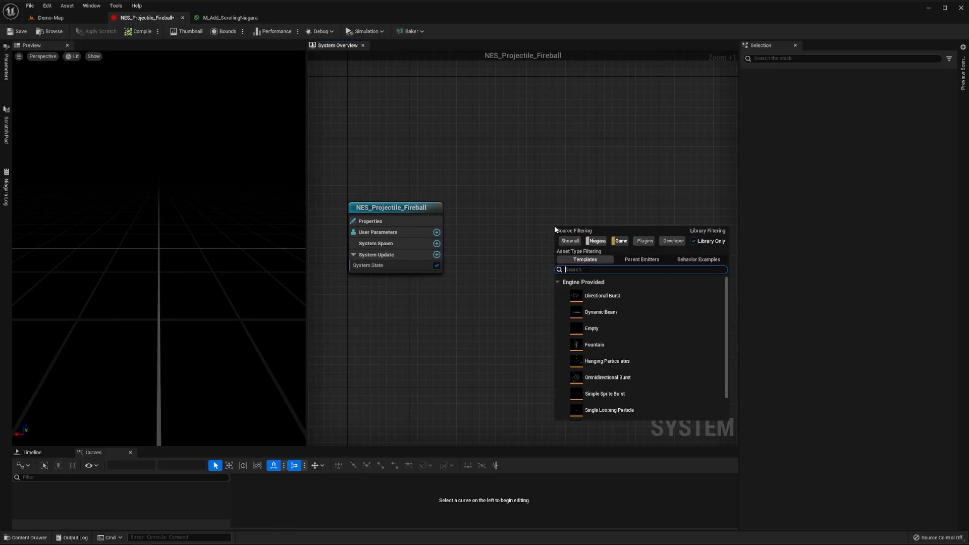
# Add a Single Looping Particle emitter named NE_Projectile_Capsule with Local Space enabled
pyautogui.write('s')
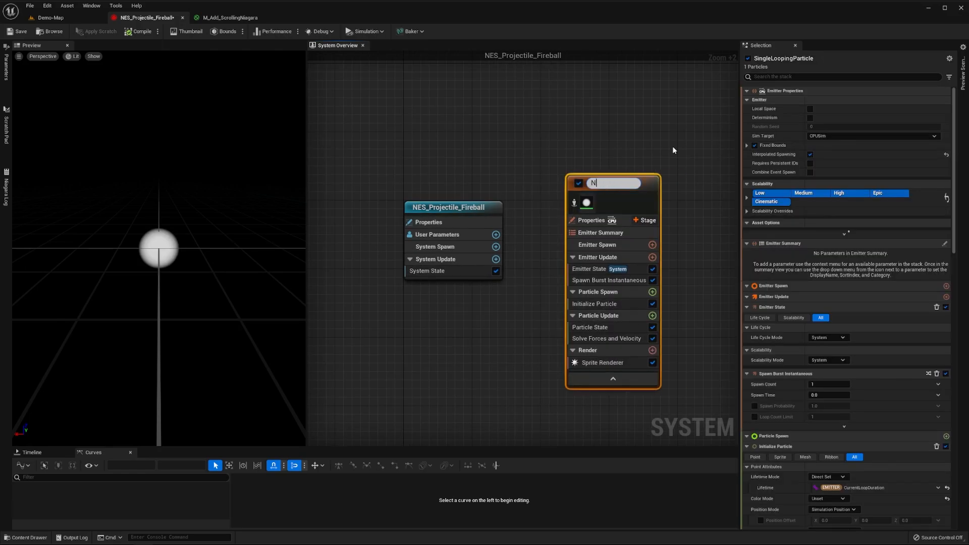
pyautogui.write('NE_Projectile_Capsule')
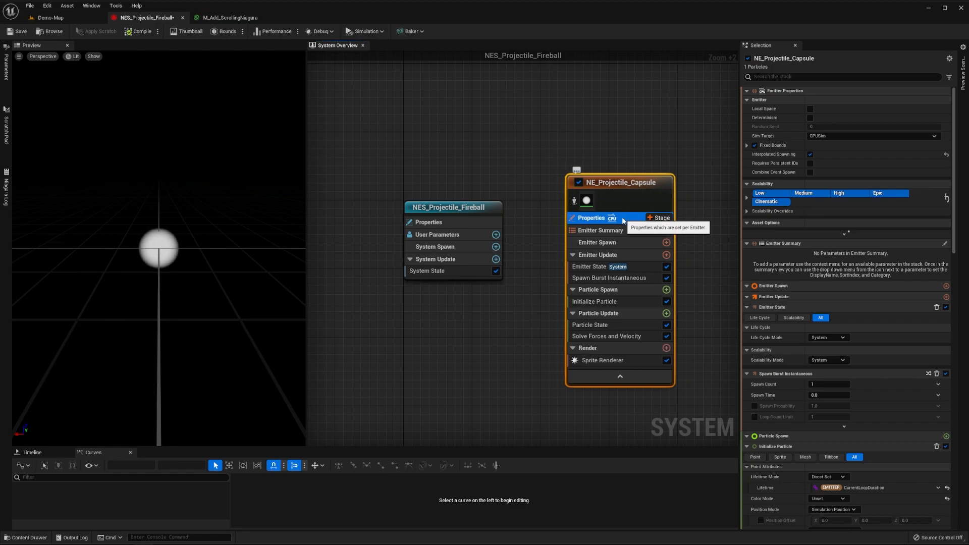
pyautogui.click(810, 109)
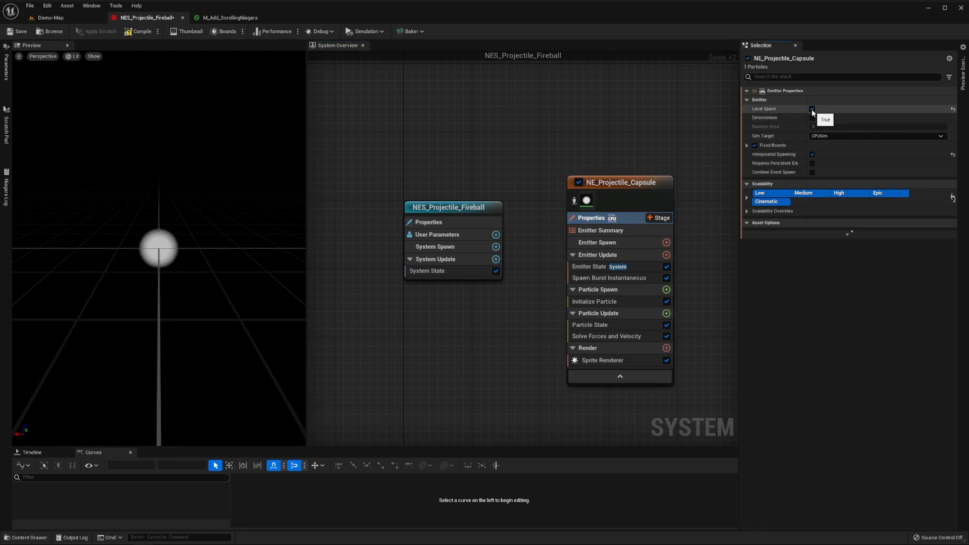
pyautogui.click(811, 108)
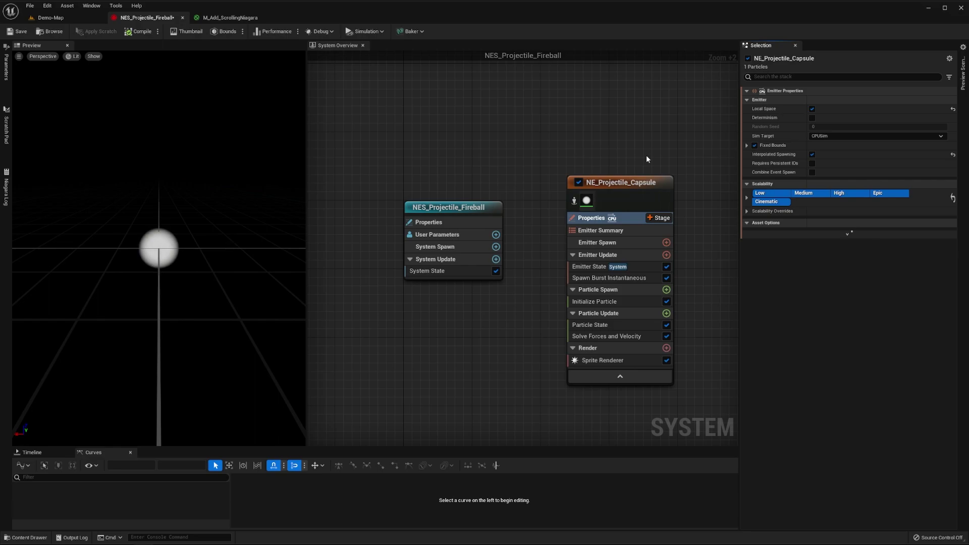
# Swap the sprite renderer for a Mesh_ProjectileCapsule01 Mesh Renderer with material overrides enabled
pyautogui.click(666, 338)
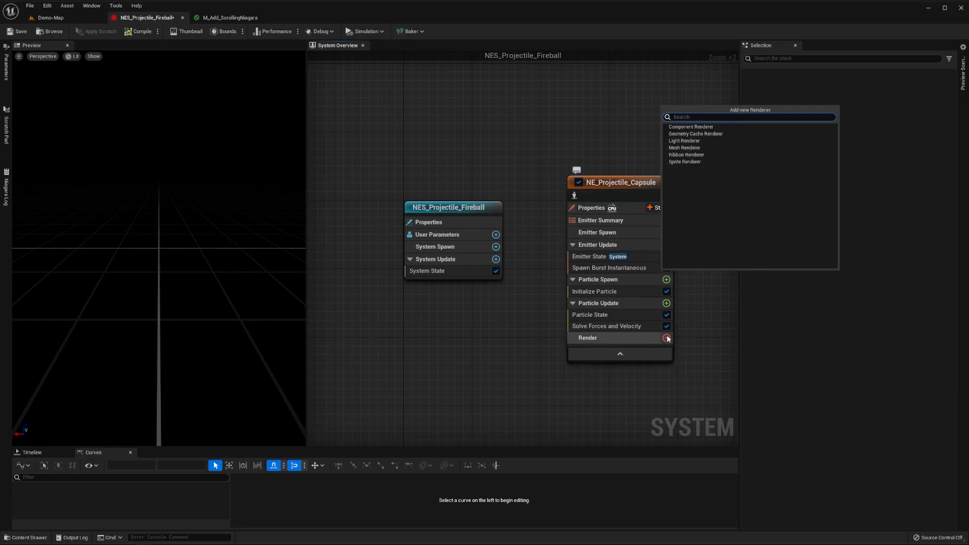
pyautogui.click(684, 148)
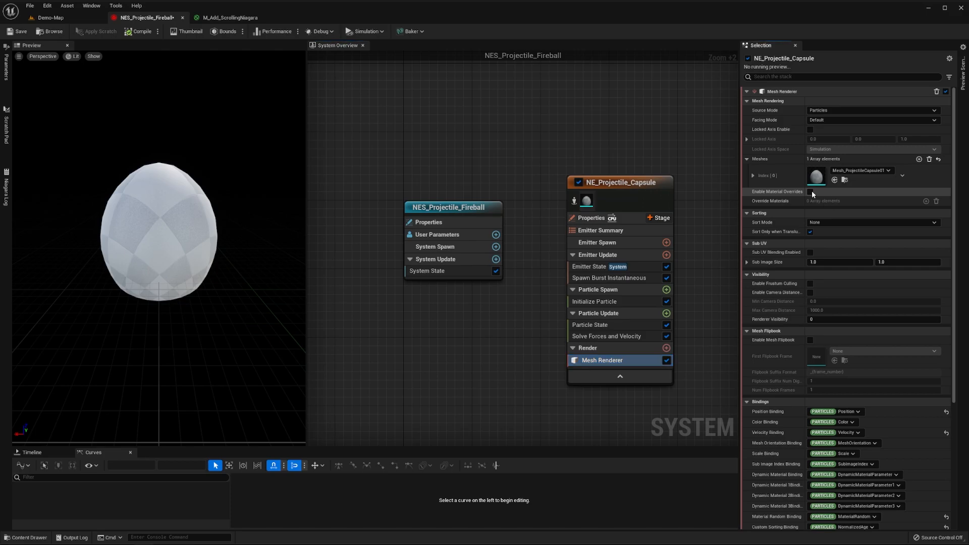
pyautogui.click(810, 192)
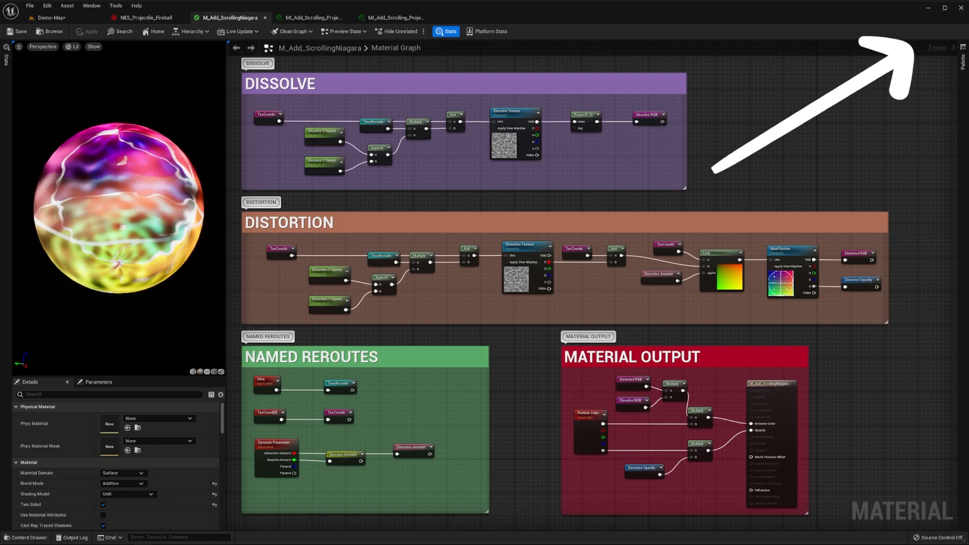
# Create a material instance of M_Add_ScrollingNiagara for the projectile capsule
pyautogui.click(45, 18)
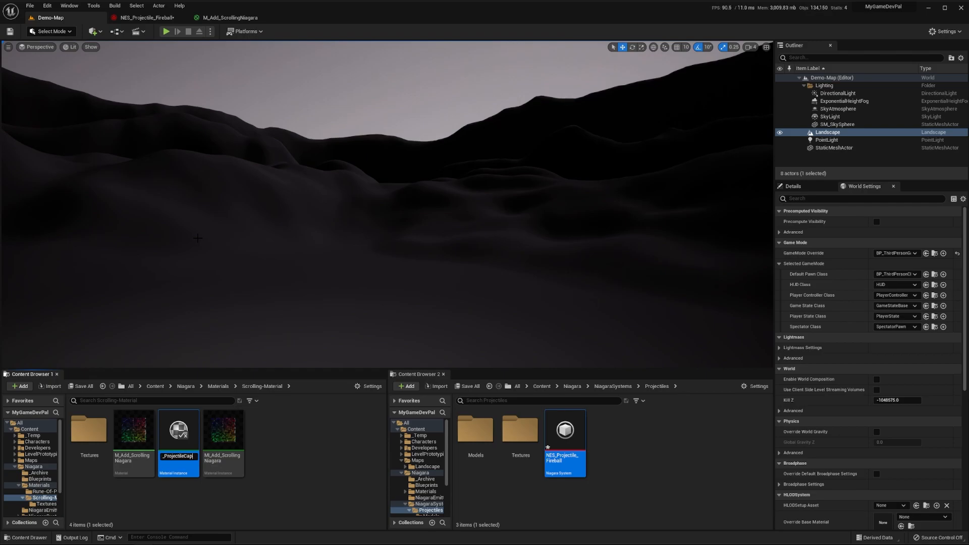
# Override the capsule material instance's MainTexture with T_ProjectileHead01
pyautogui.doubleClick(178, 429)
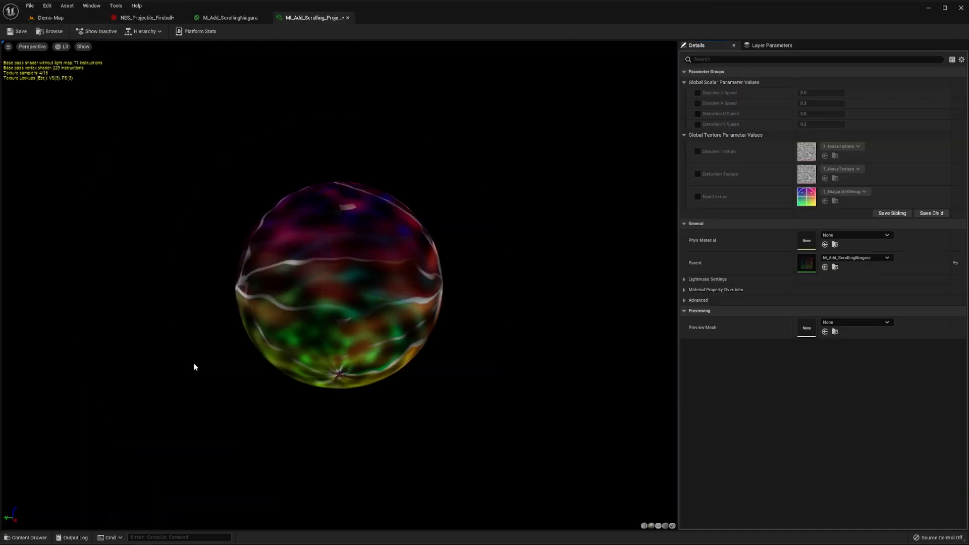
pyautogui.click(862, 191)
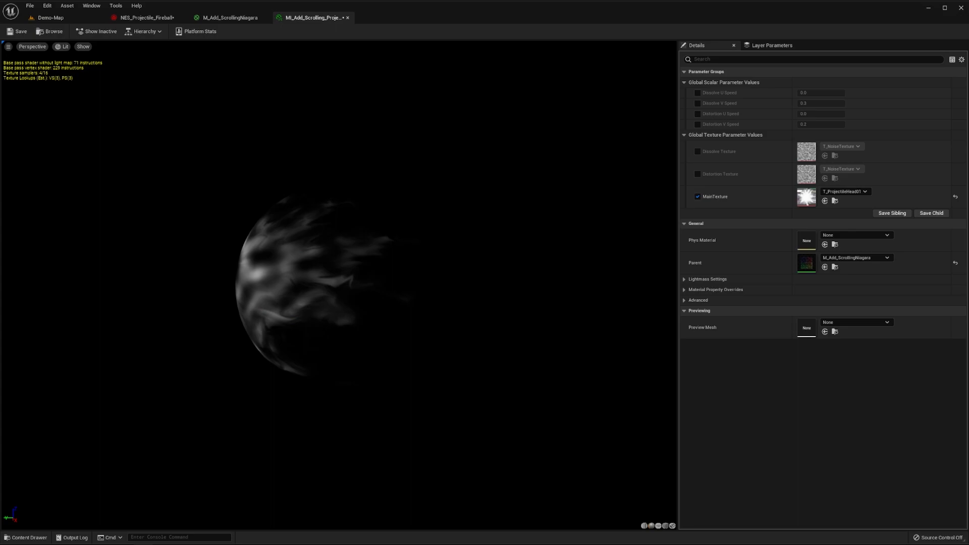
pyautogui.moveTo(90, 58)
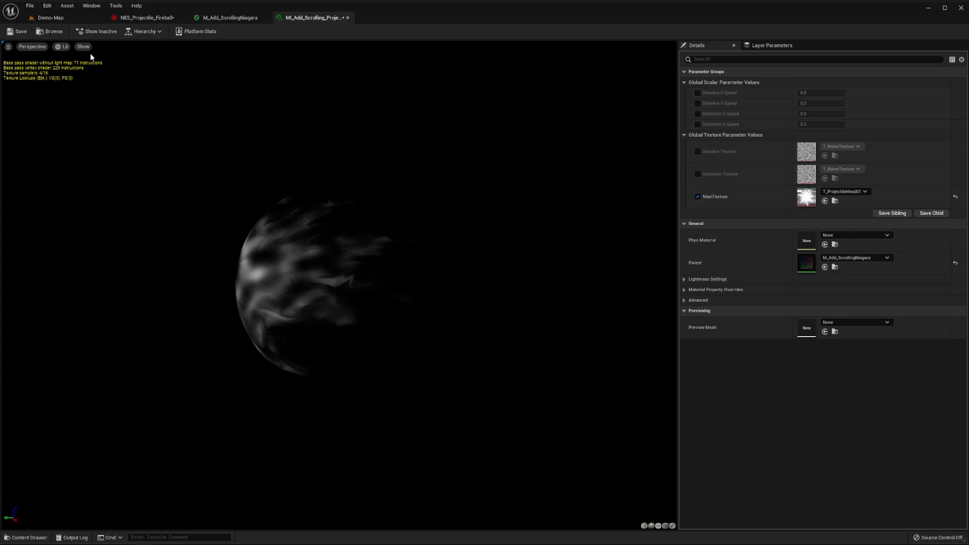
pyautogui.click(147, 17)
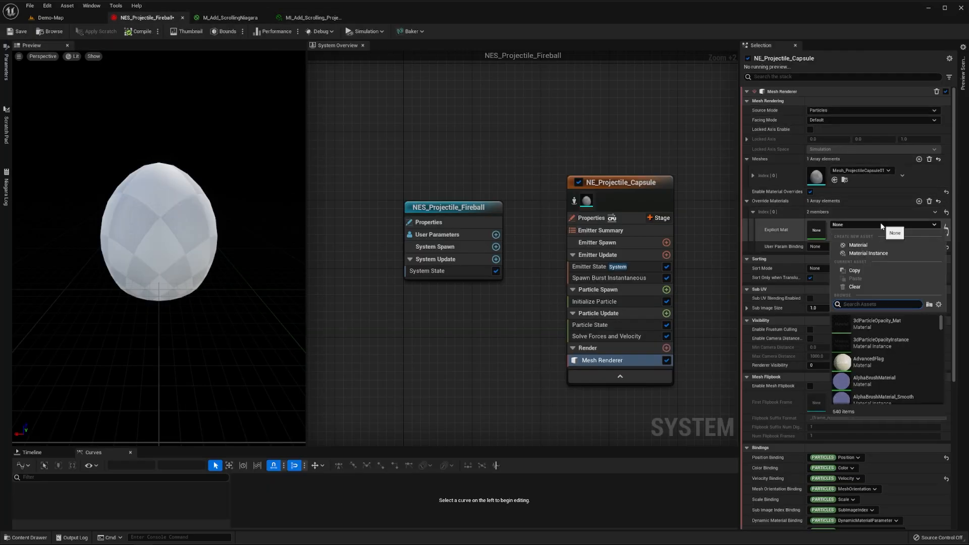
# Assign MI_Add_Scrolling_ProjectileCapsule as override material and begin adding a user-exposed Scale float
pyautogui.write('MI_Add_')
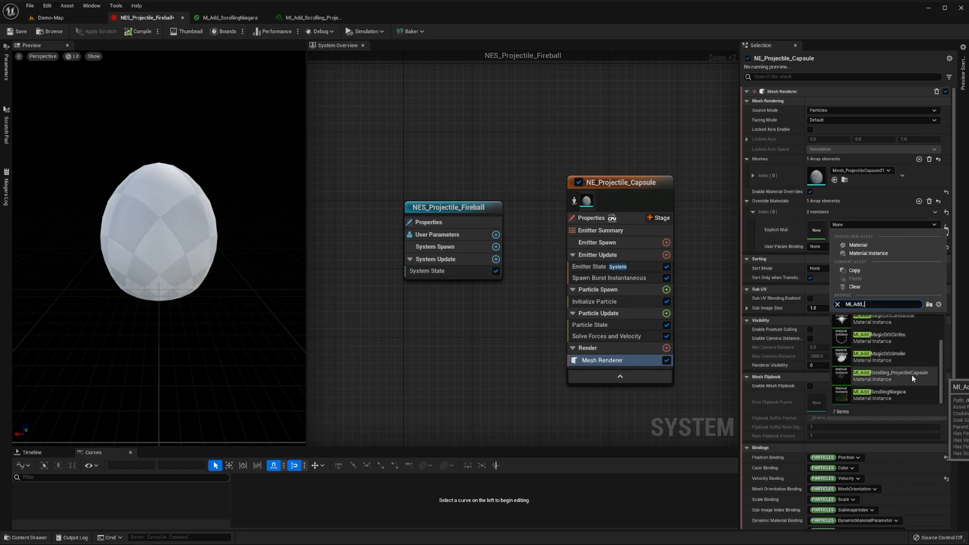
pyautogui.click(889, 376)
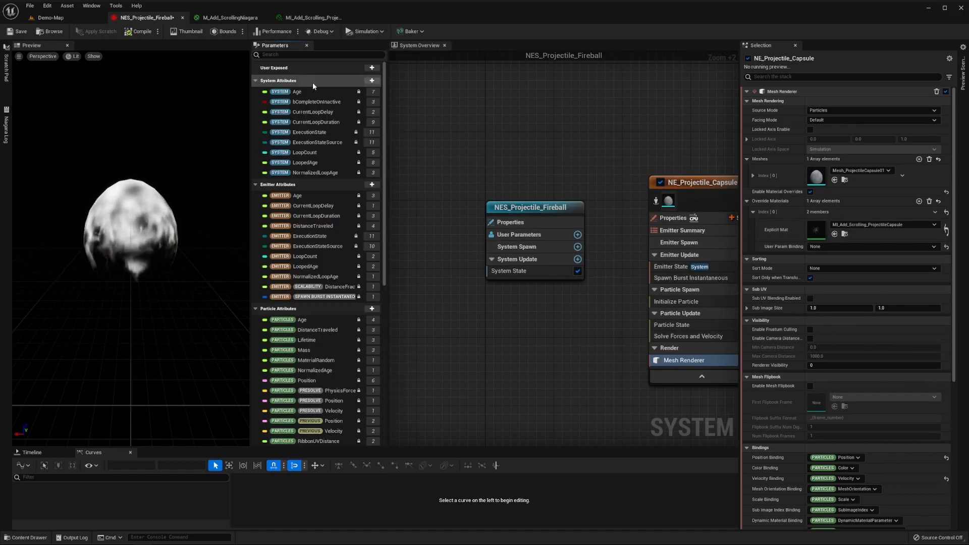
pyautogui.click(372, 67)
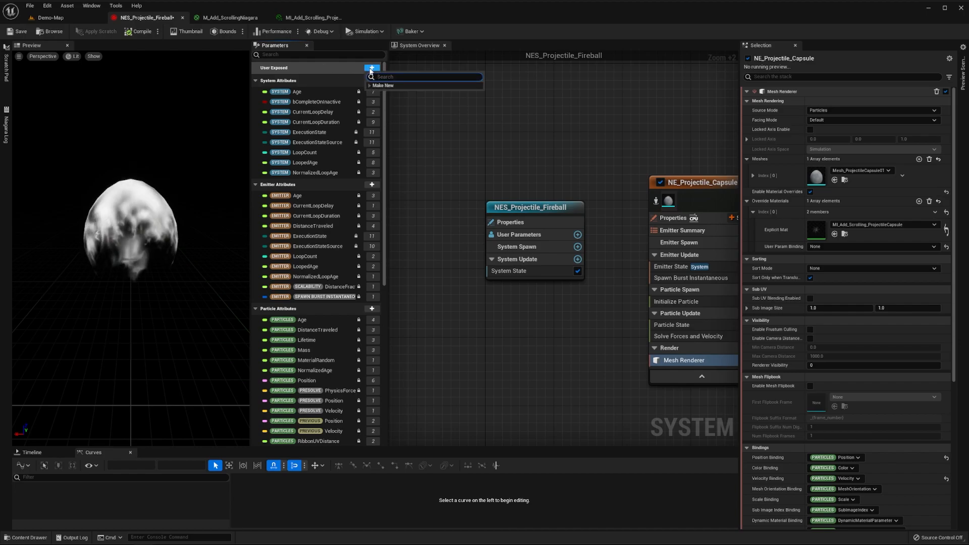
pyautogui.click(383, 86)
pyautogui.write('Scale')
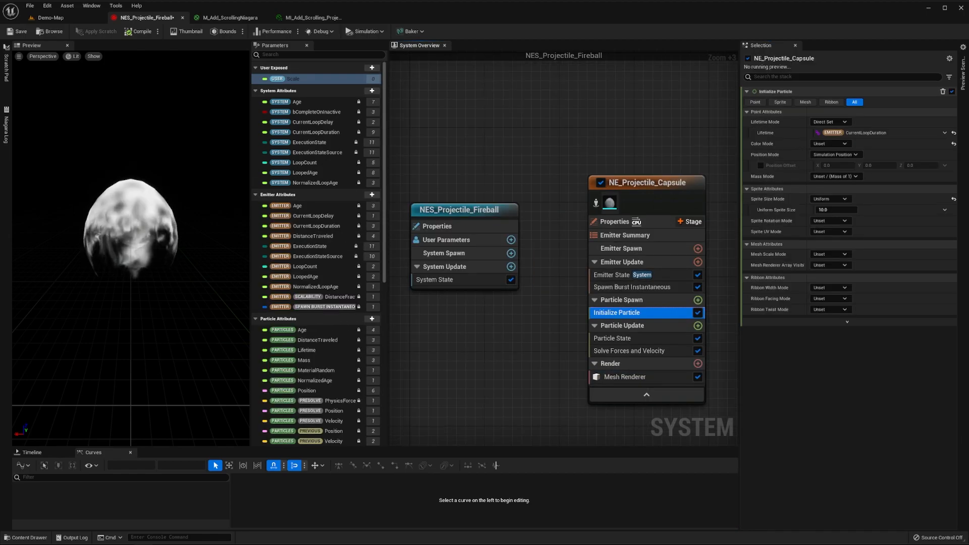
# Set non-uniform mesh scale 0.65, 0.65, 0.85 multiplied by the user Scale float
pyautogui.click(830, 253)
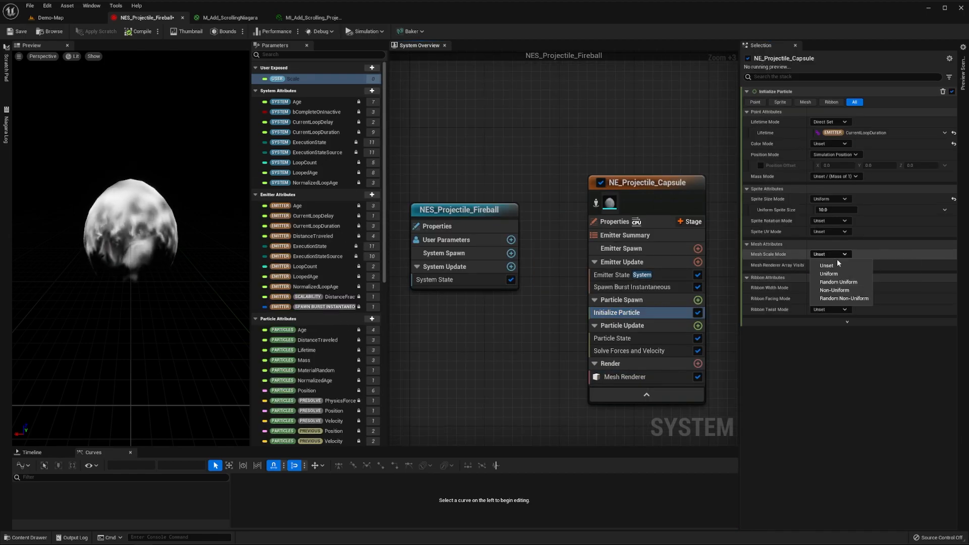
pyautogui.click(835, 290)
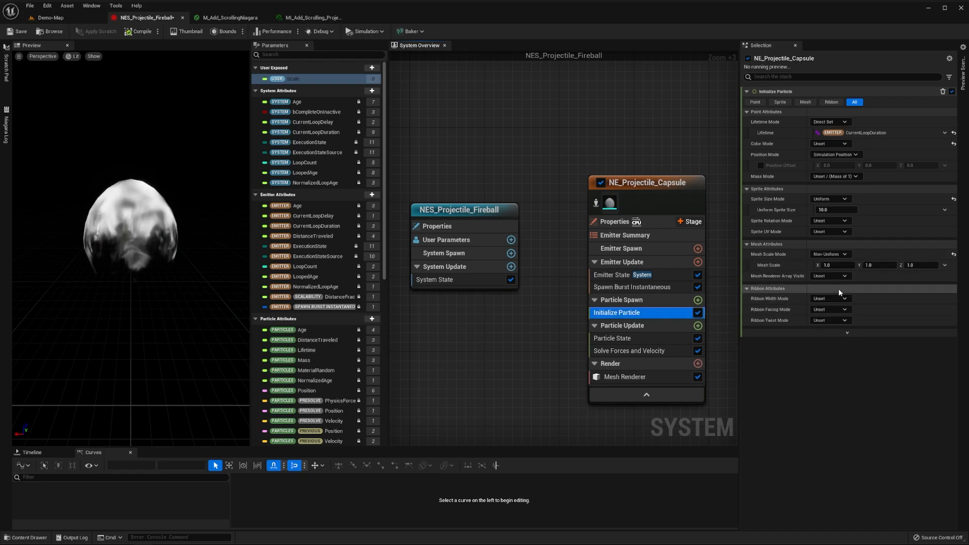
pyautogui.click(945, 265)
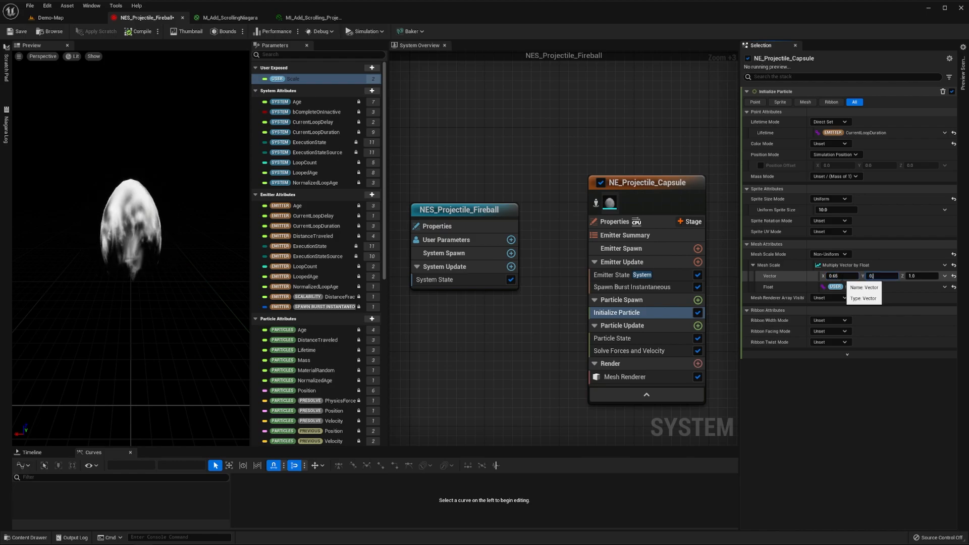
pyautogui.write('0.65')
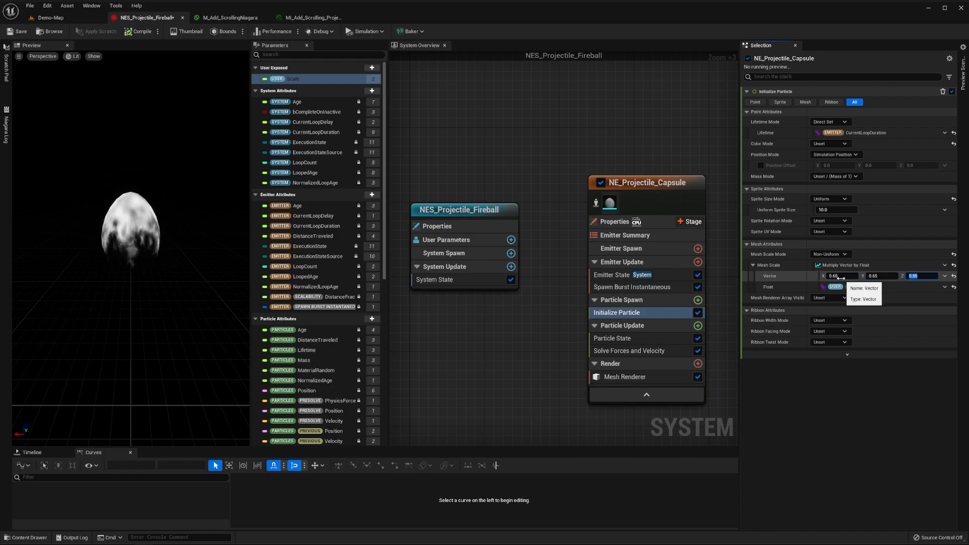
pyautogui.click(697, 300)
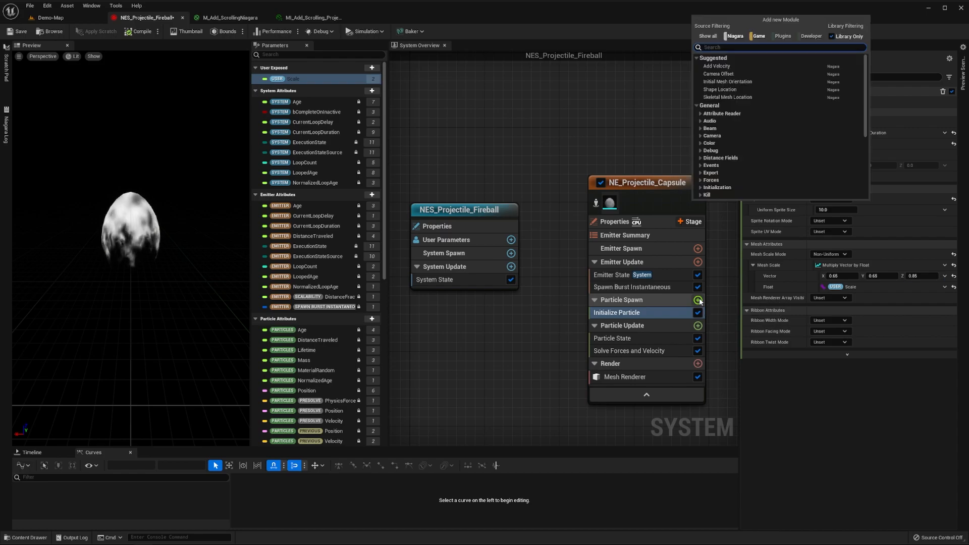
# Add Initial Mesh Orientation with mode None and rotation Y 0.25 in local space
pyautogui.write('initia')
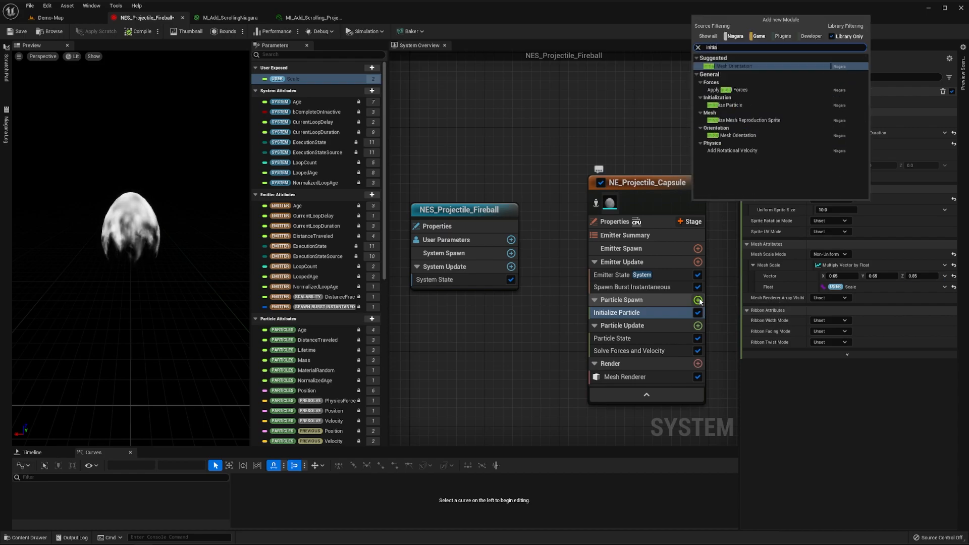
pyautogui.click(737, 66)
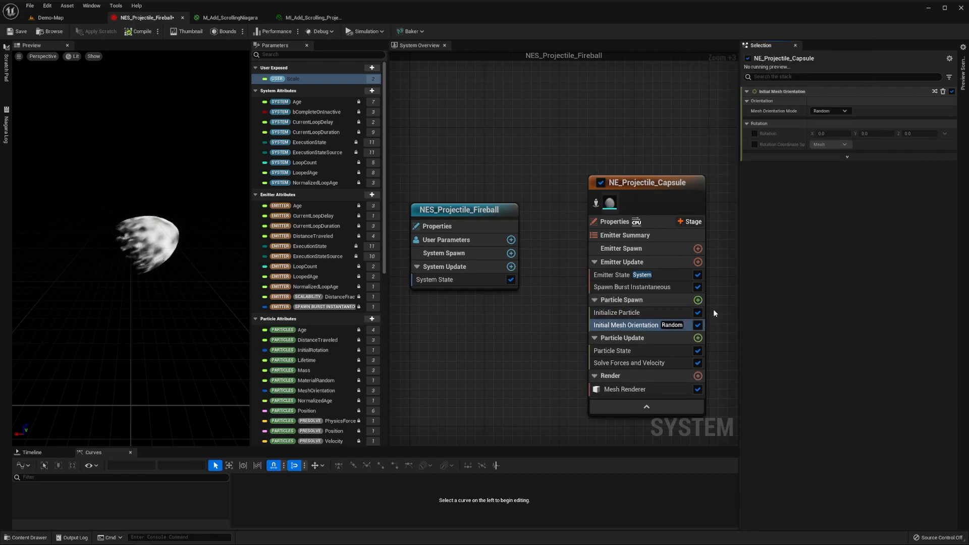
pyautogui.click(844, 110)
pyautogui.write('0.25')
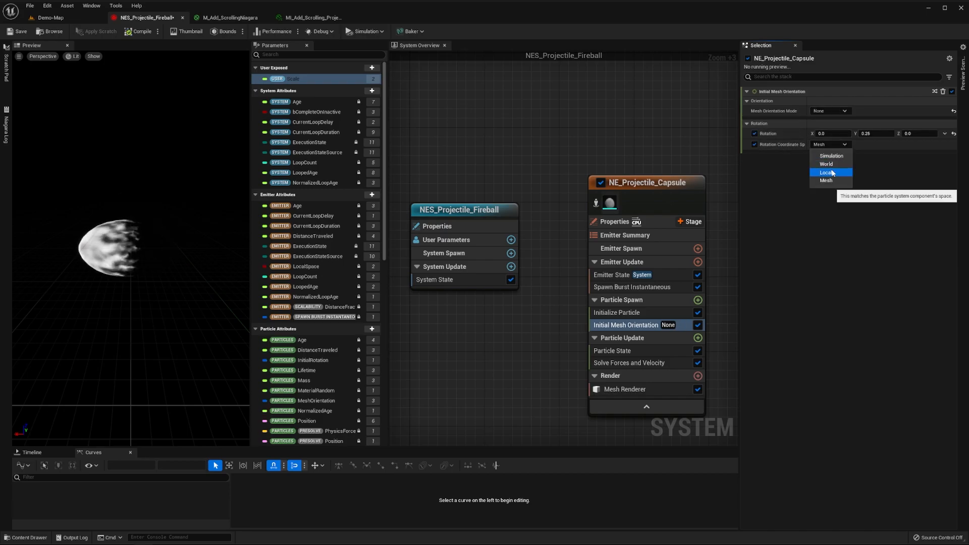
pyautogui.click(826, 172)
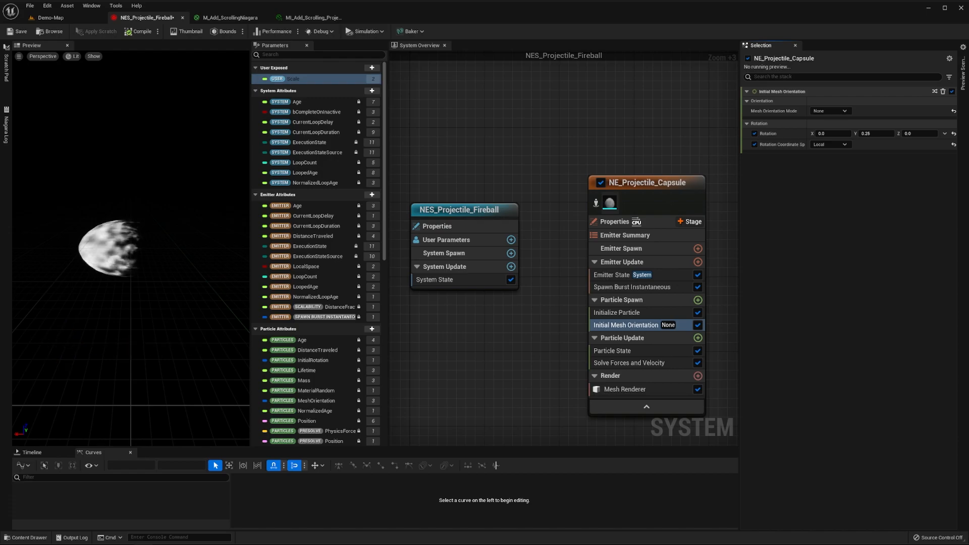
# Set the capsule's Color Mode to Random Range between CapsuleColor01 and CapsuleColor02
pyautogui.click(372, 67)
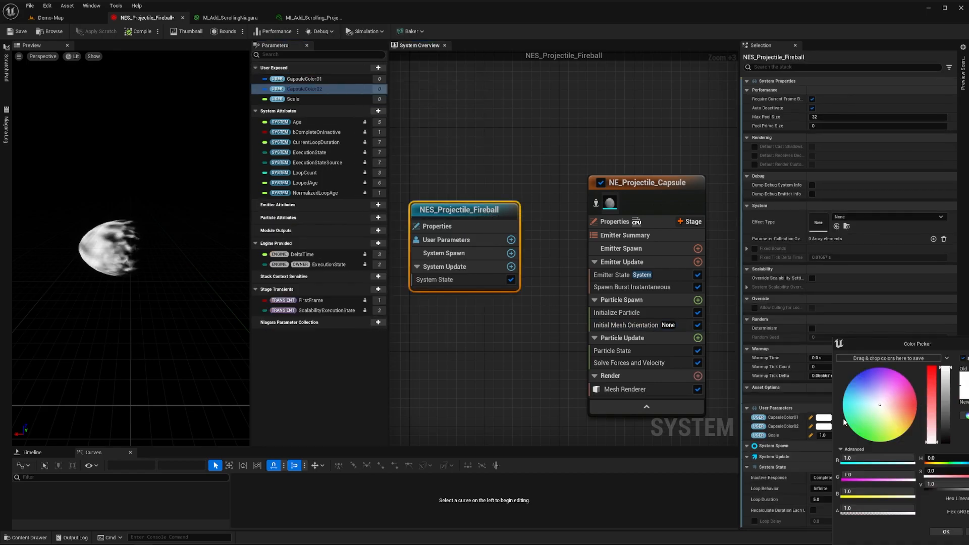
pyautogui.click(939, 530)
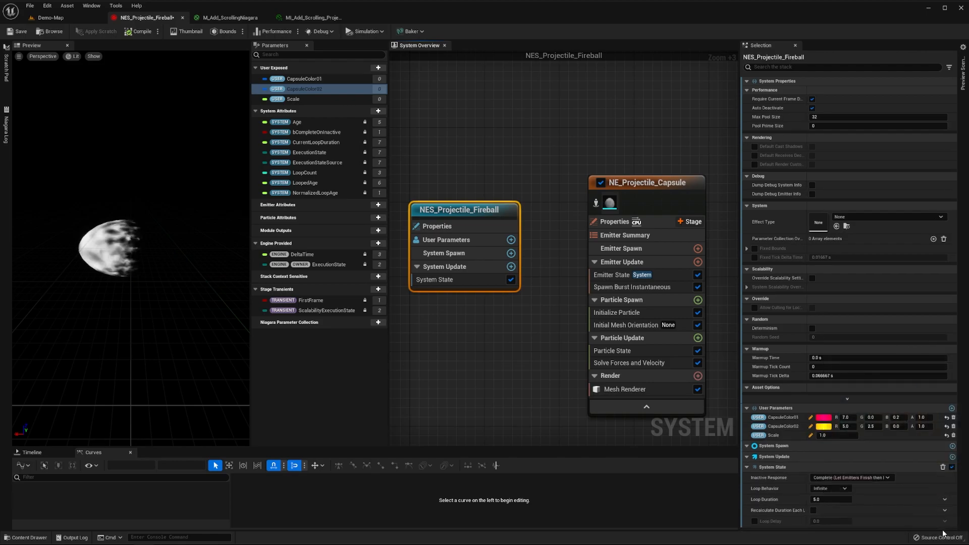
pyautogui.click(616, 312)
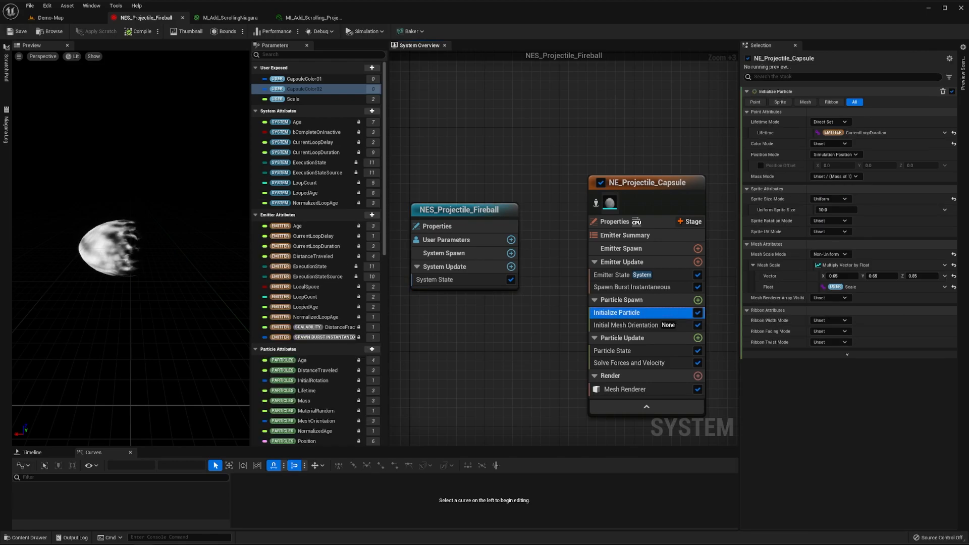
pyautogui.click(830, 144)
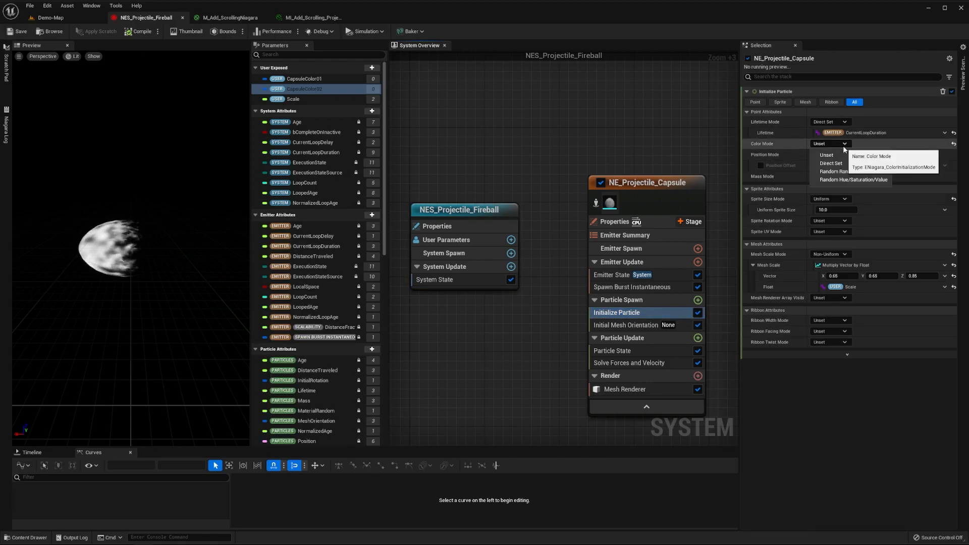
pyautogui.click(833, 171)
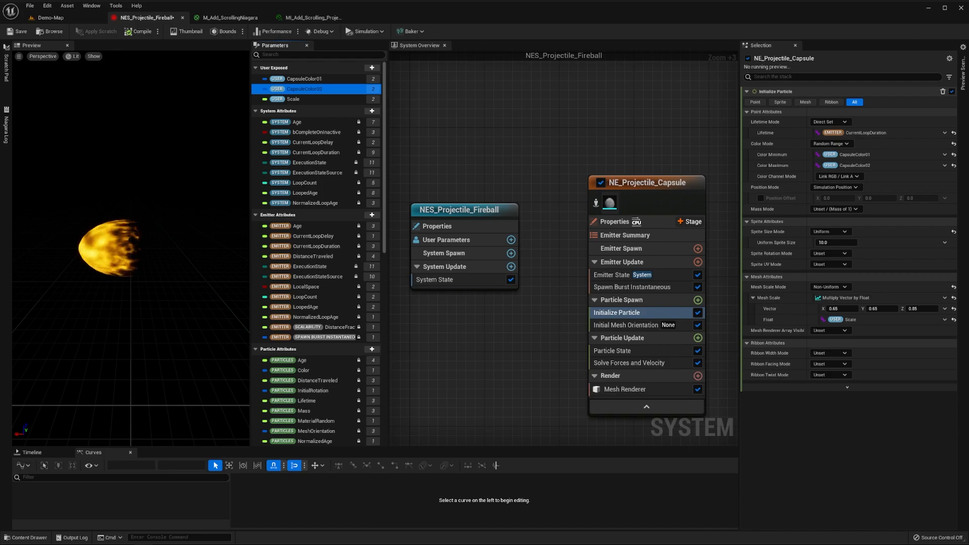
pyautogui.click(223, 17)
pyautogui.write('dynam')
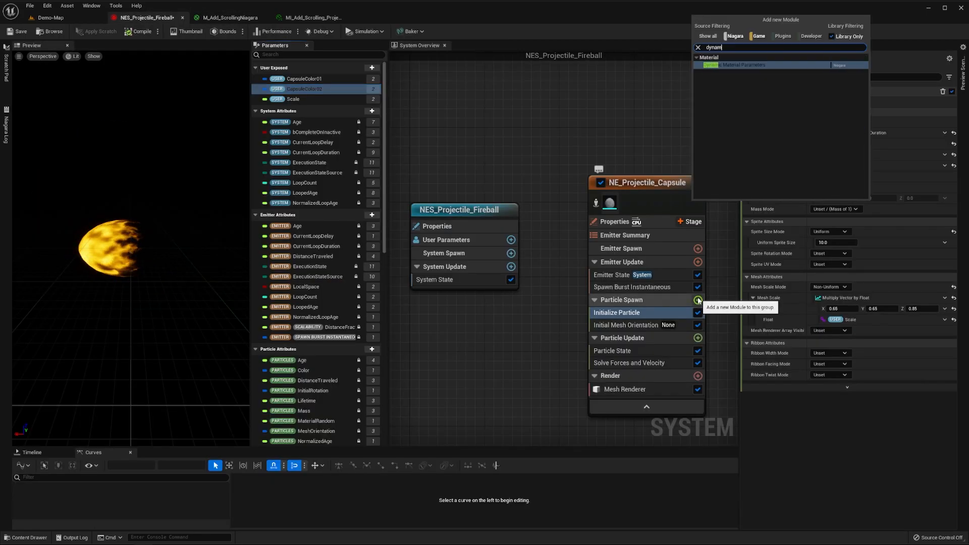
# Add Dynamic Material Parameters with Distortion Amount 0.2 and Dissolve Amount 1.0
pyautogui.click(737, 64)
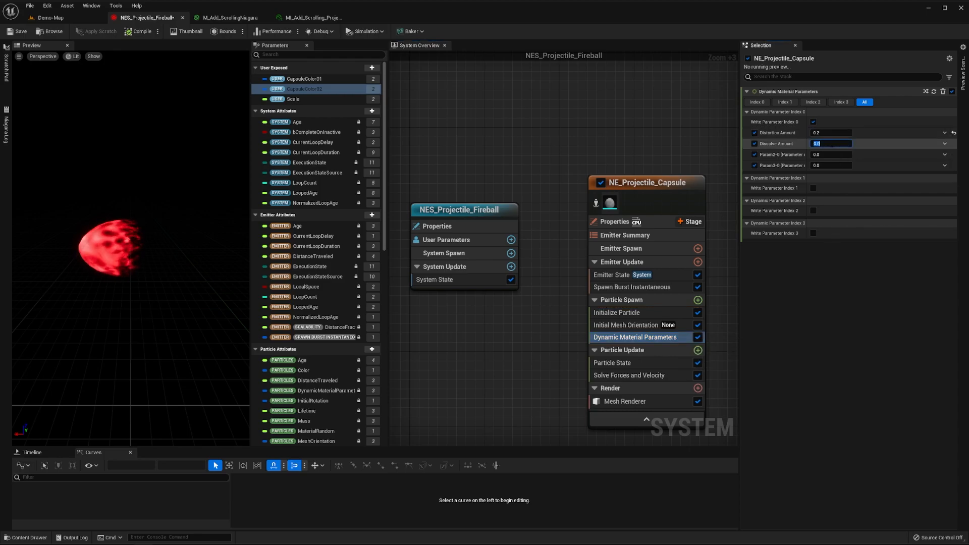
pyautogui.write('1.0')
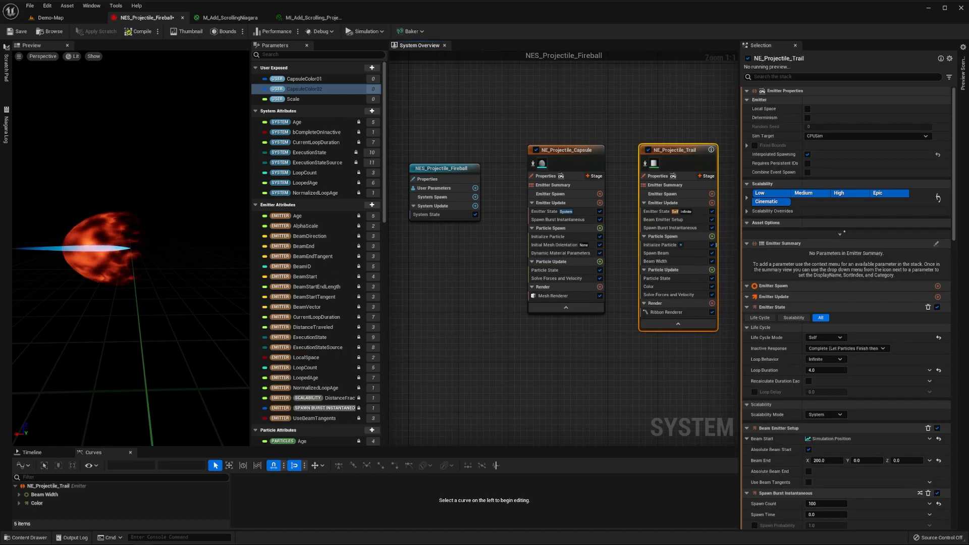
# Set the NE_Projectile_Trail emitter to Local Space and delete its Color module
pyautogui.click(807, 108)
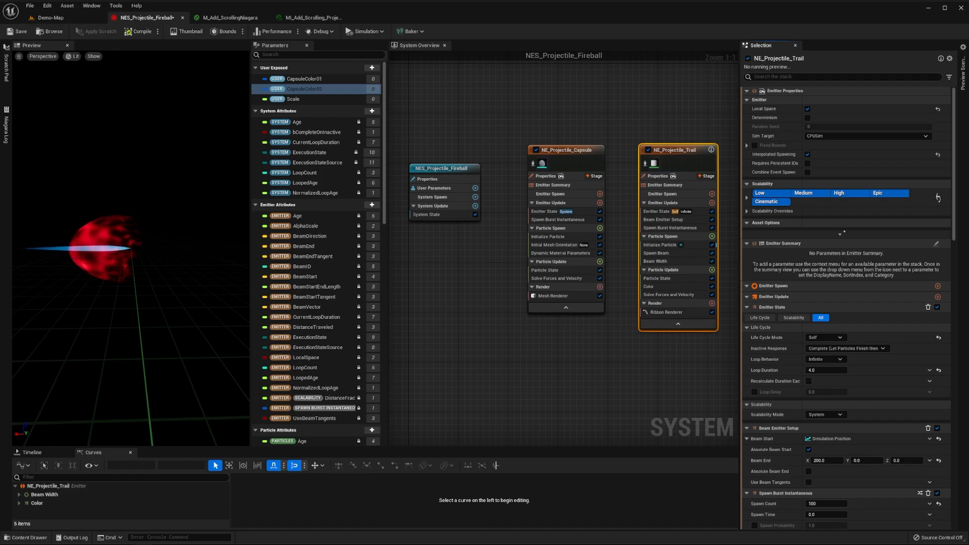
pyautogui.click(648, 286)
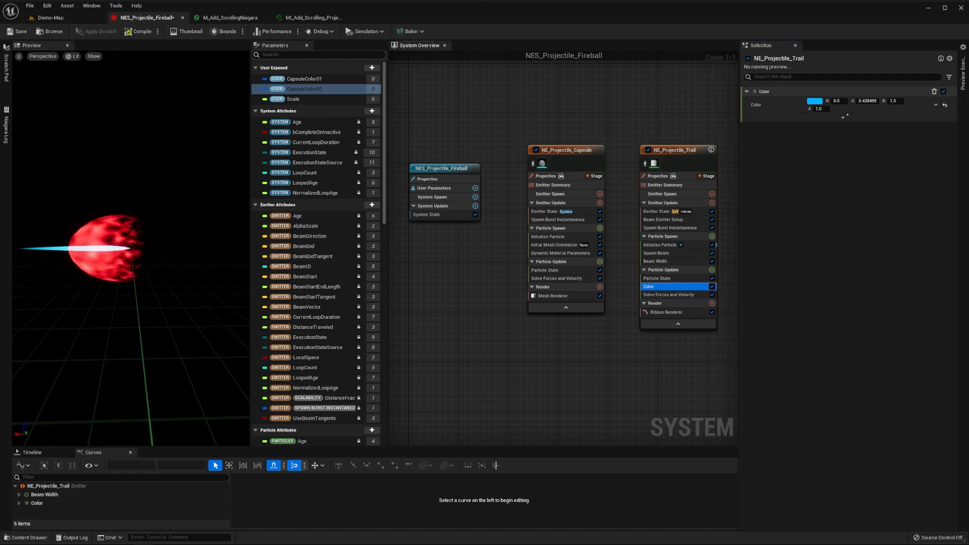
pyautogui.click(657, 211)
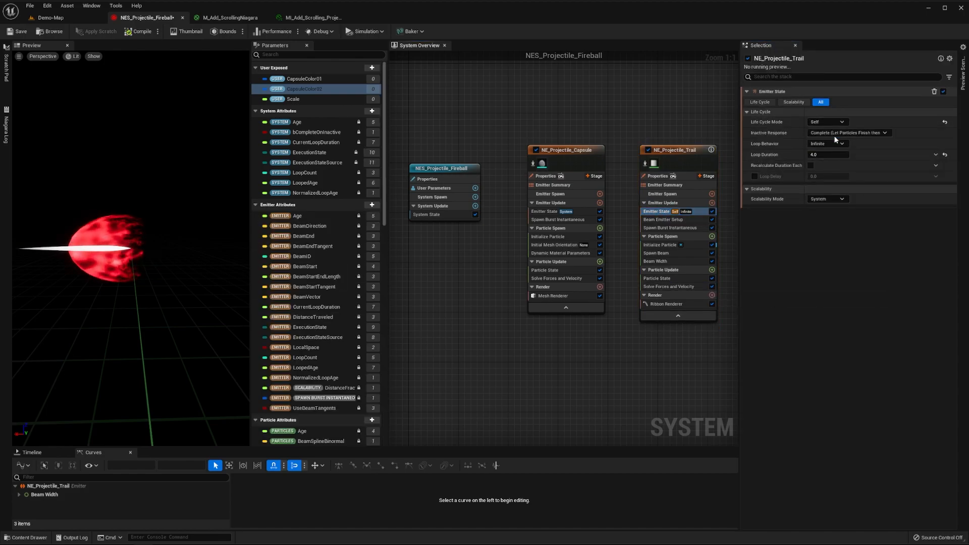
# Link trail particle Lifetime to CurrentLoopDuration, with colour from the TrailColor01 parameter
pyautogui.click(660, 245)
pyautogui.write('current')
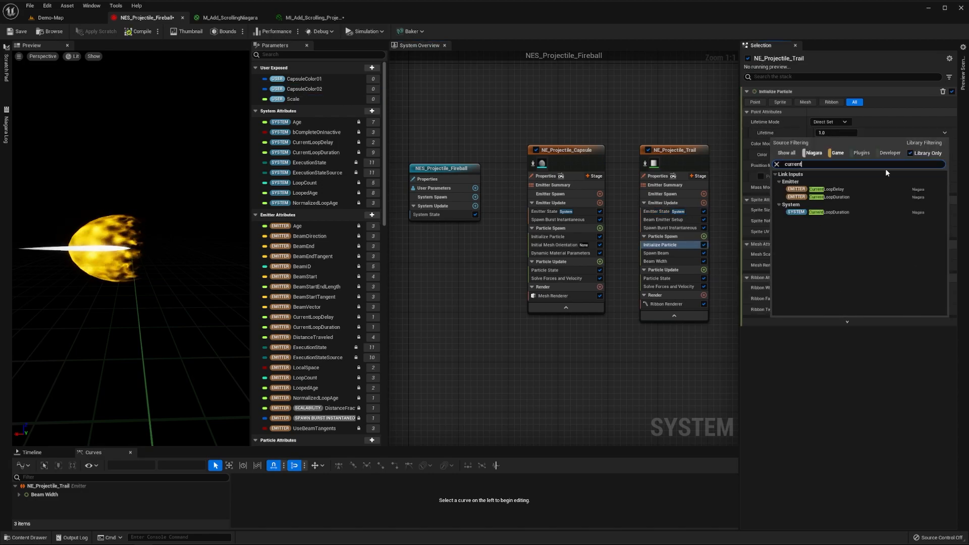
pyautogui.click(828, 212)
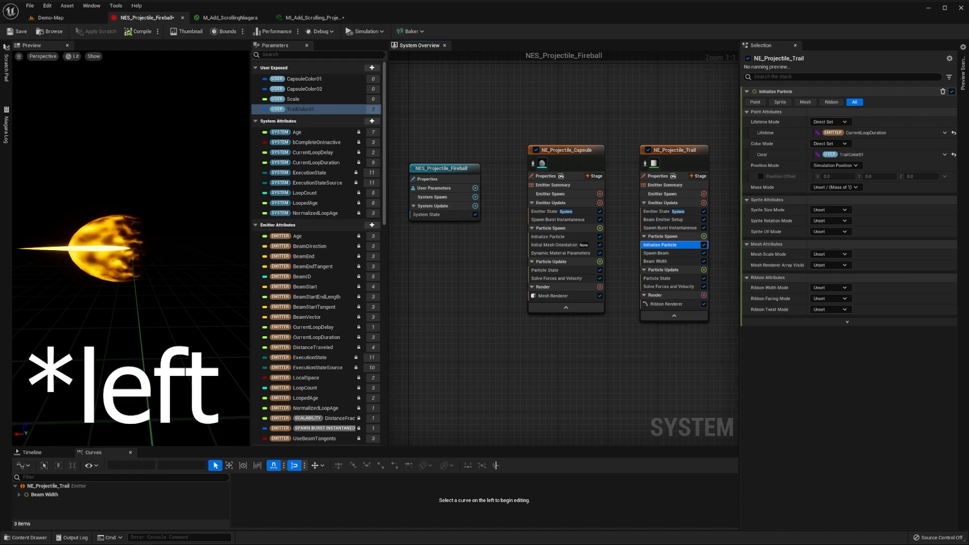
pyautogui.click(663, 219)
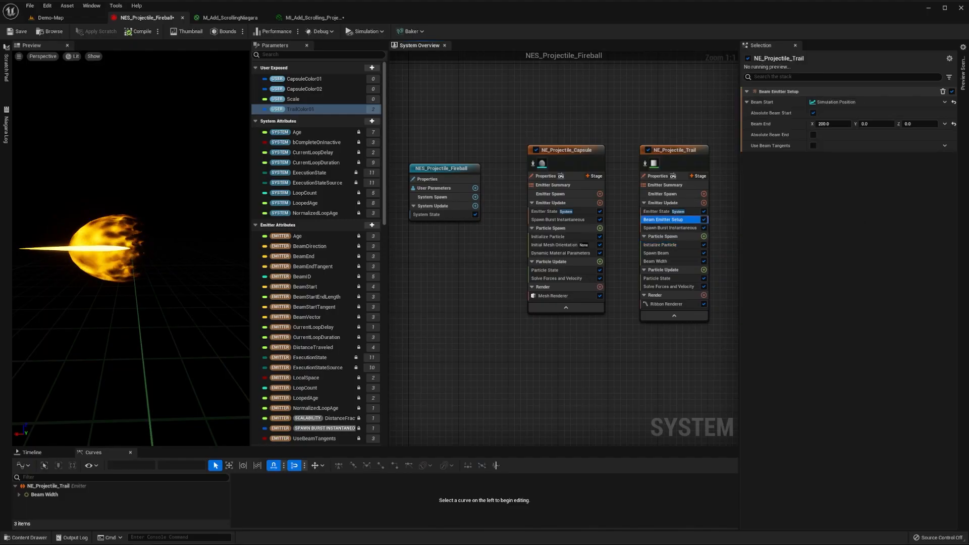
# Make Beam Start and Beam End opposite X offsets, each Multiply Vector by Float linked to Scale
pyautogui.click(946, 102)
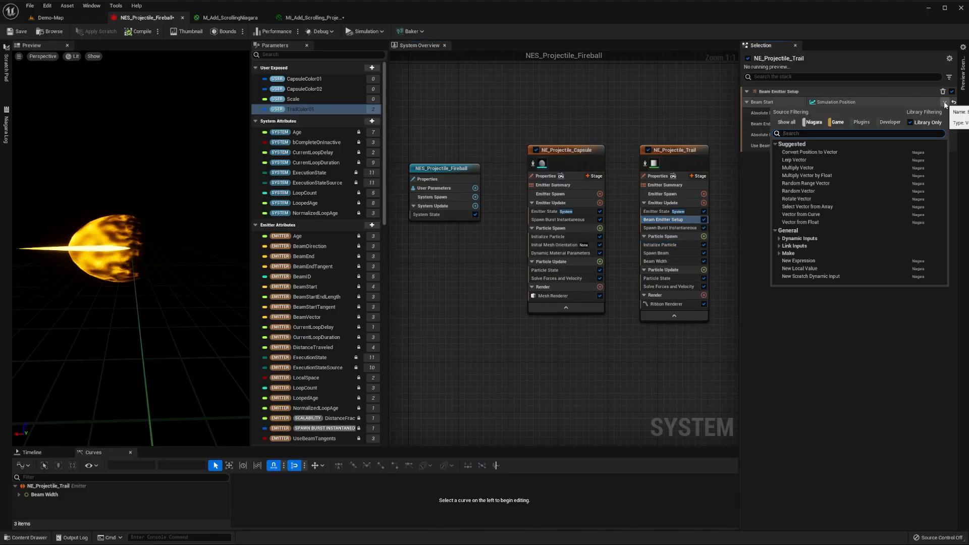
pyautogui.click(806, 175)
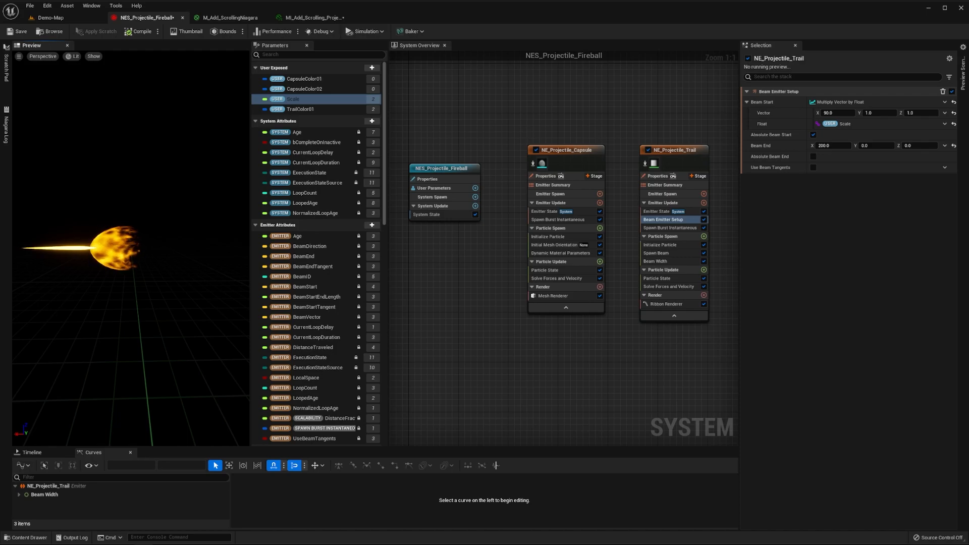
pyautogui.click(945, 146)
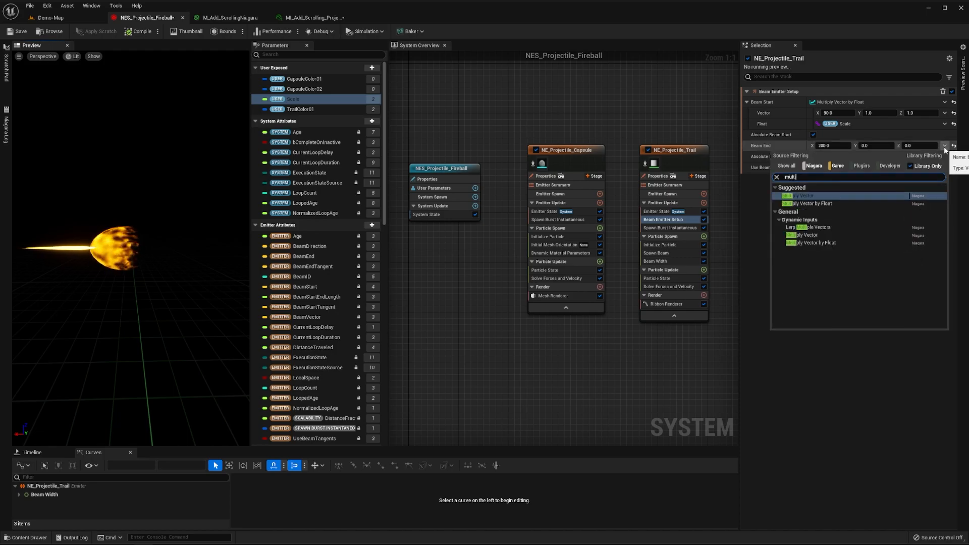
pyautogui.click(809, 203)
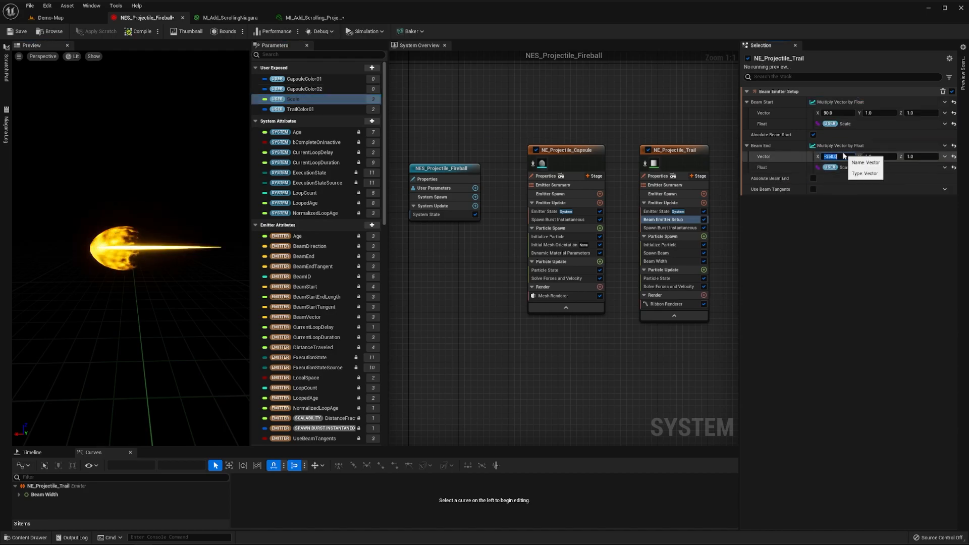
pyautogui.press('Enter')
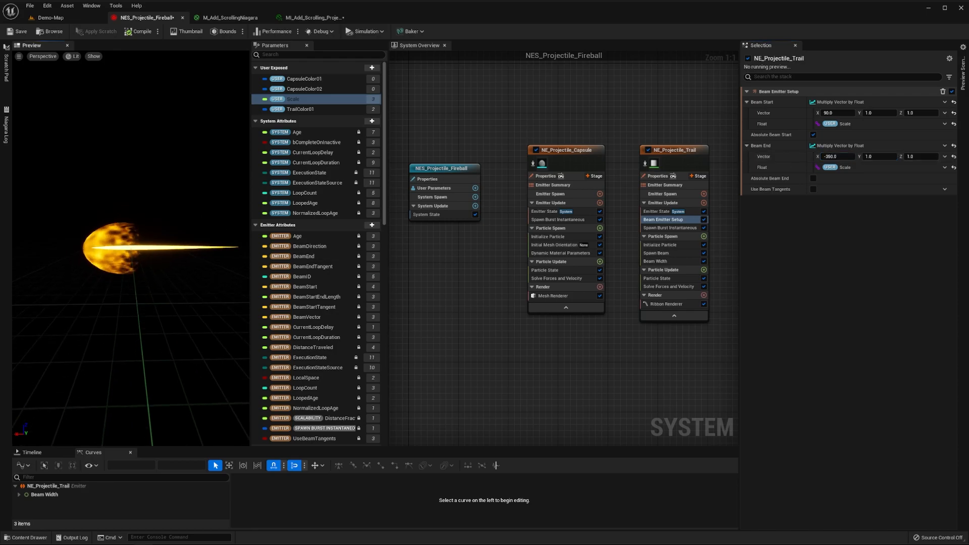
pyautogui.click(665, 304)
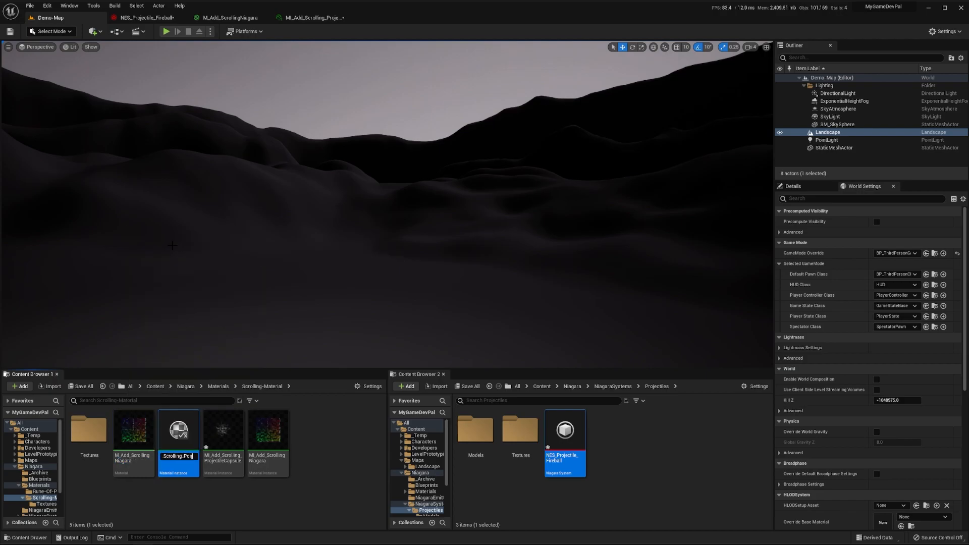
# Name the new material instance MI_Add_Scrolling_ProjectileTrail and open it for editing
pyautogui.click(223, 429)
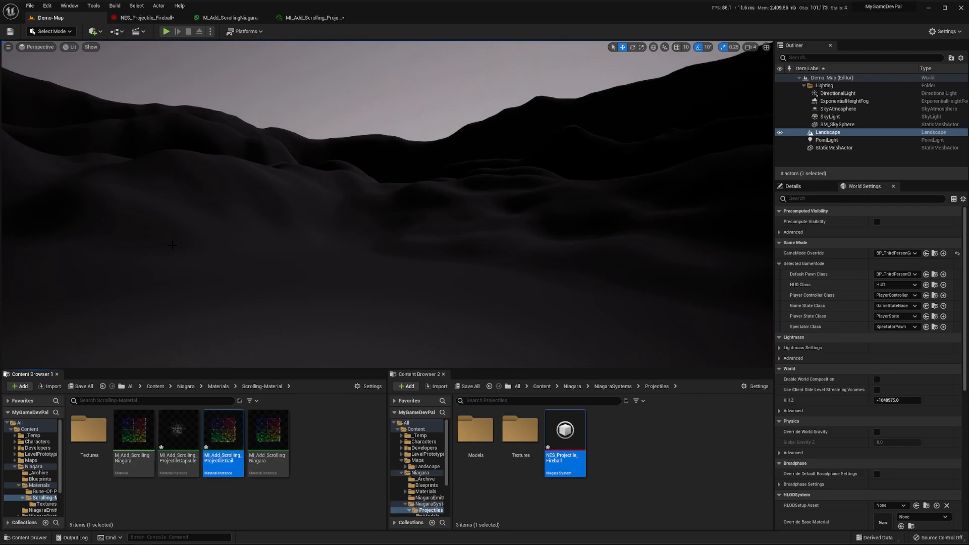
pyautogui.moveTo(227, 430)
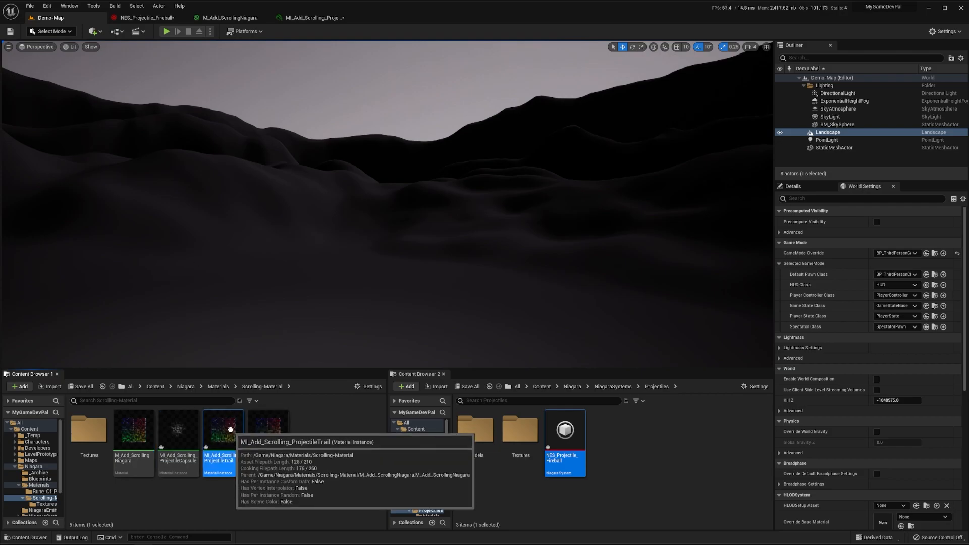
pyautogui.doubleClick(223, 429)
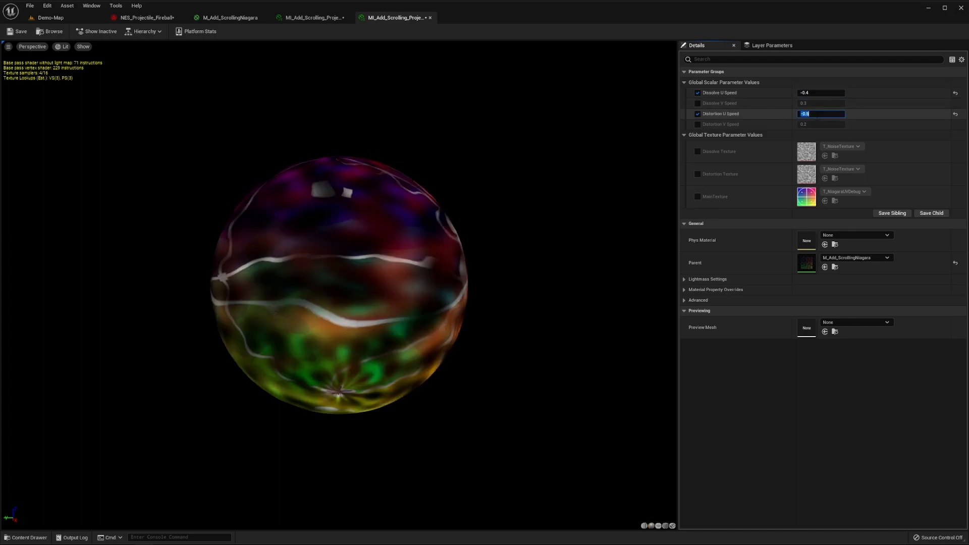
# Set Distortion U Speed to -0.5 and override MainTexture with T_ProjectileTrail01
pyautogui.write('-0.5')
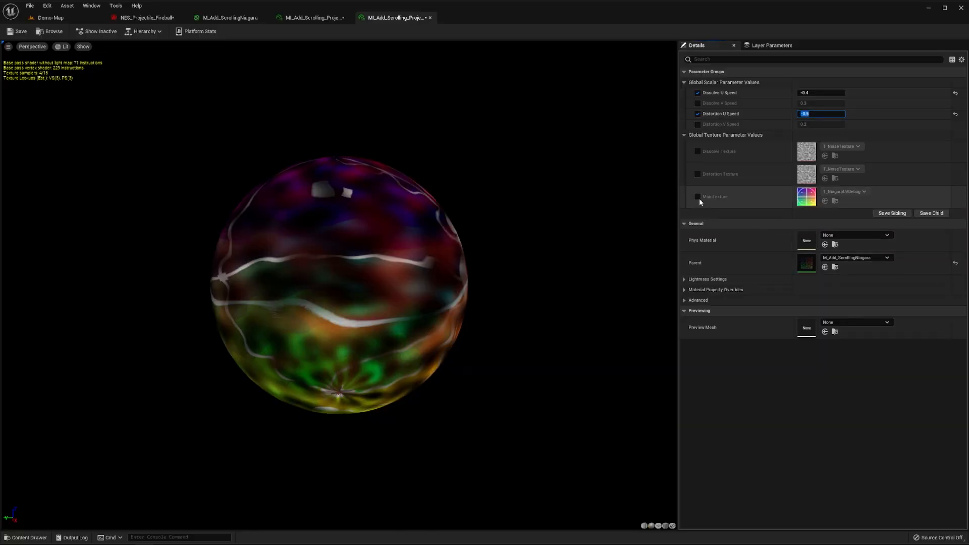
pyautogui.click(863, 192)
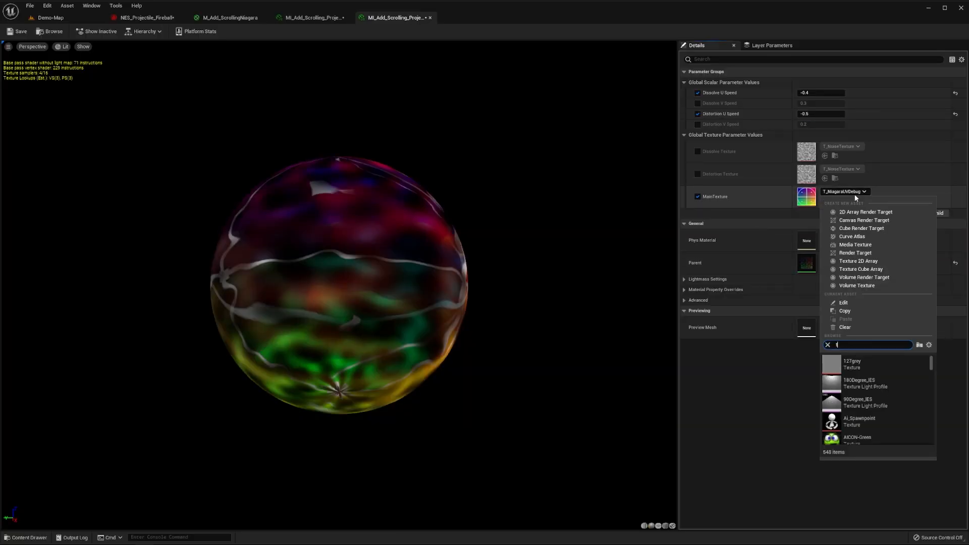
pyautogui.write('trail')
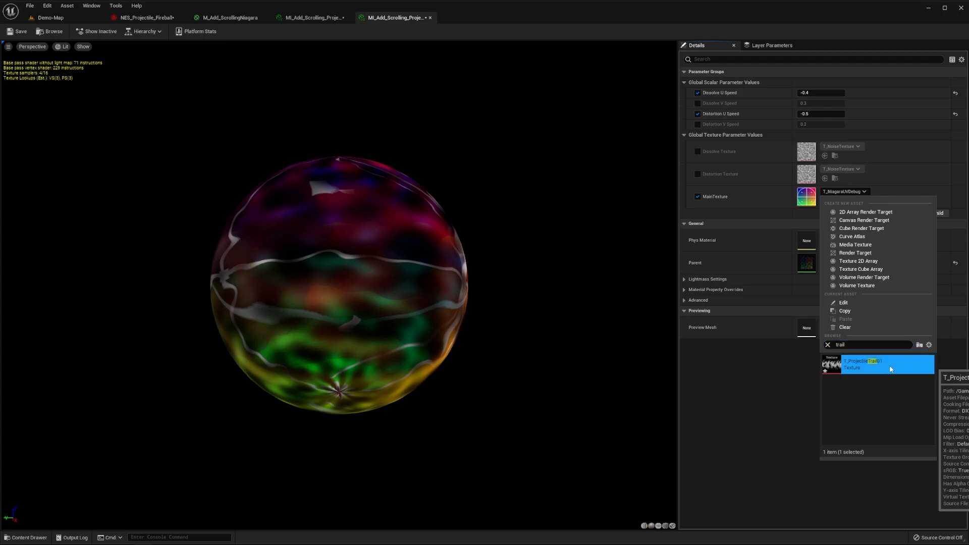
pyautogui.click(878, 365)
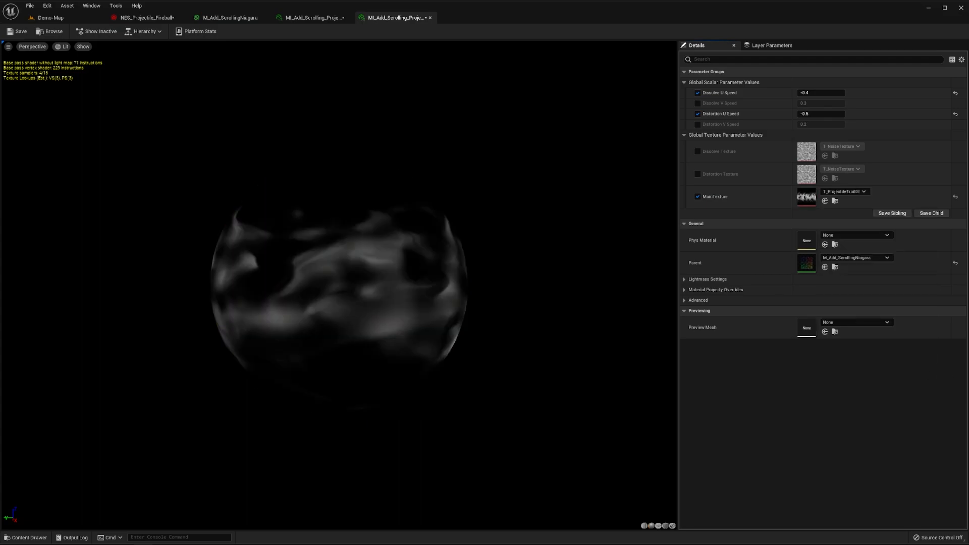
pyautogui.click(17, 32)
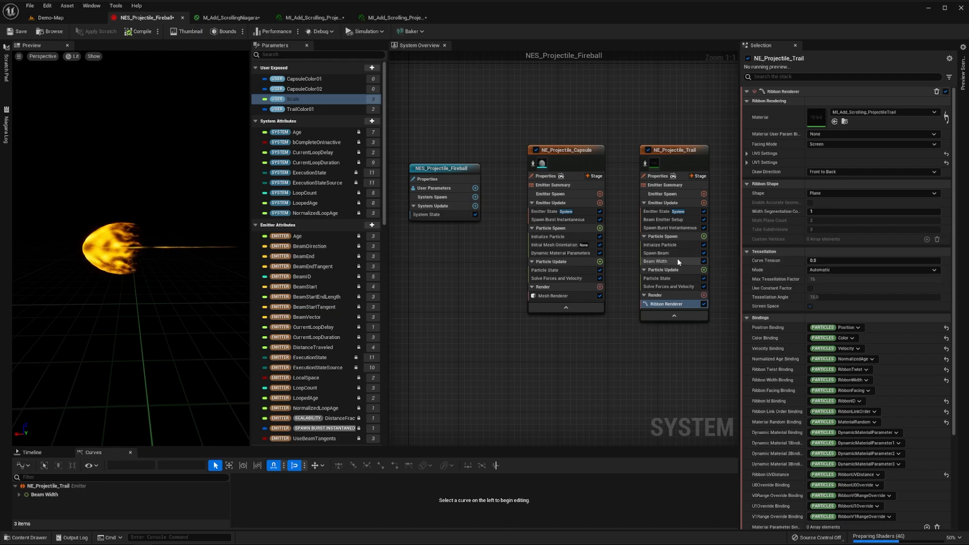
# Set the trail Ribbon Renderer material to MI_Add_Scrolling_ProjectileTrail
pyautogui.click(655, 261)
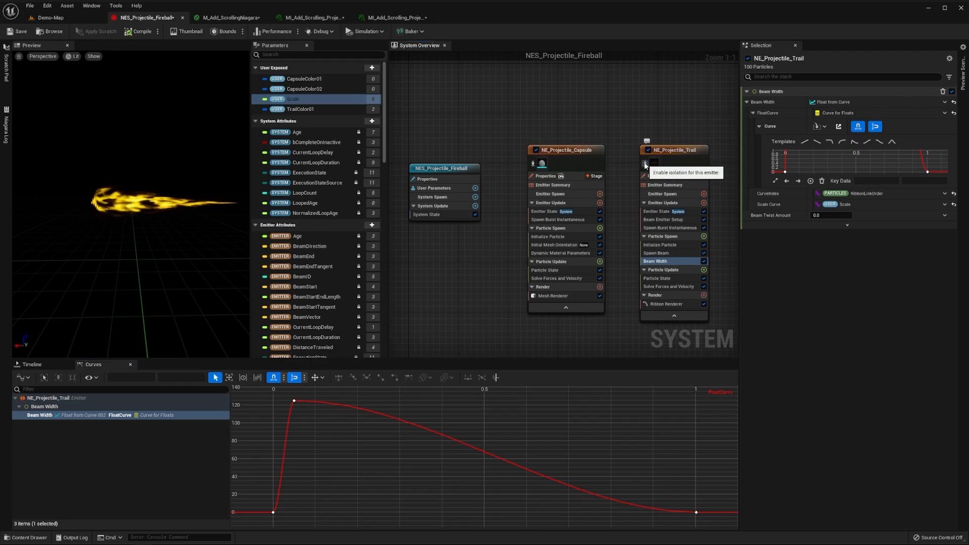
# Isolate NE_Projectile_Trail so the preview shows only the tapered trail
pyautogui.click(645, 163)
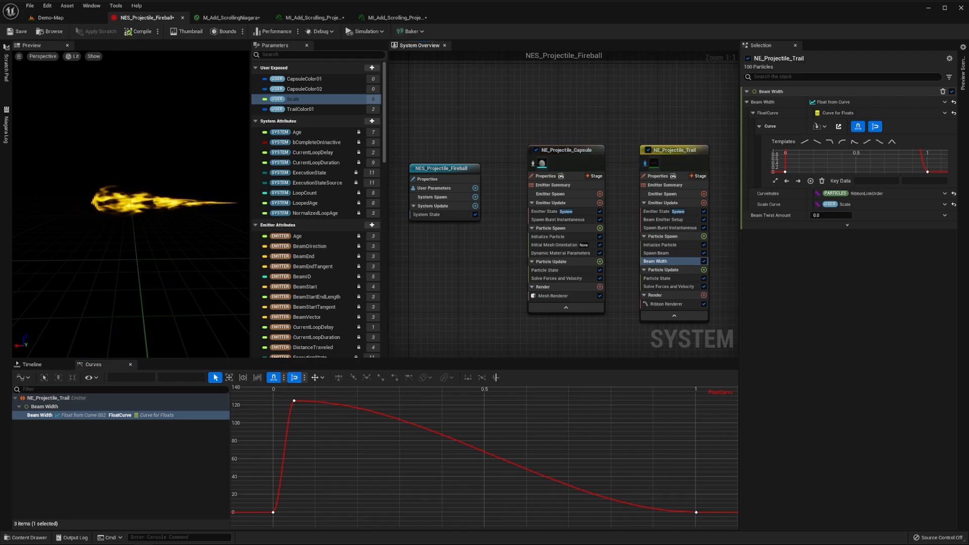